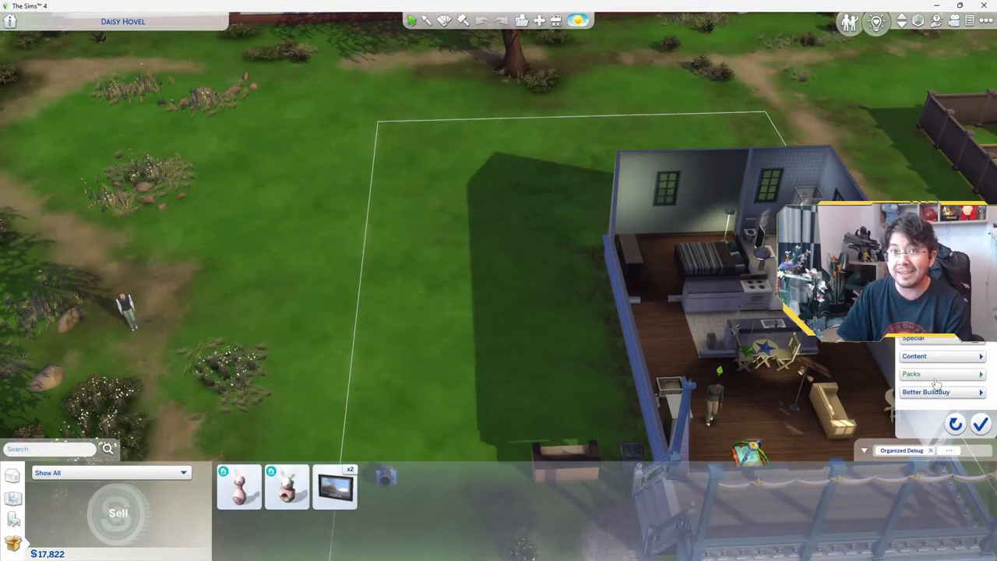
Step: Switch from Buy mode to Build mode to reach the wall and room tools
click(911, 374)
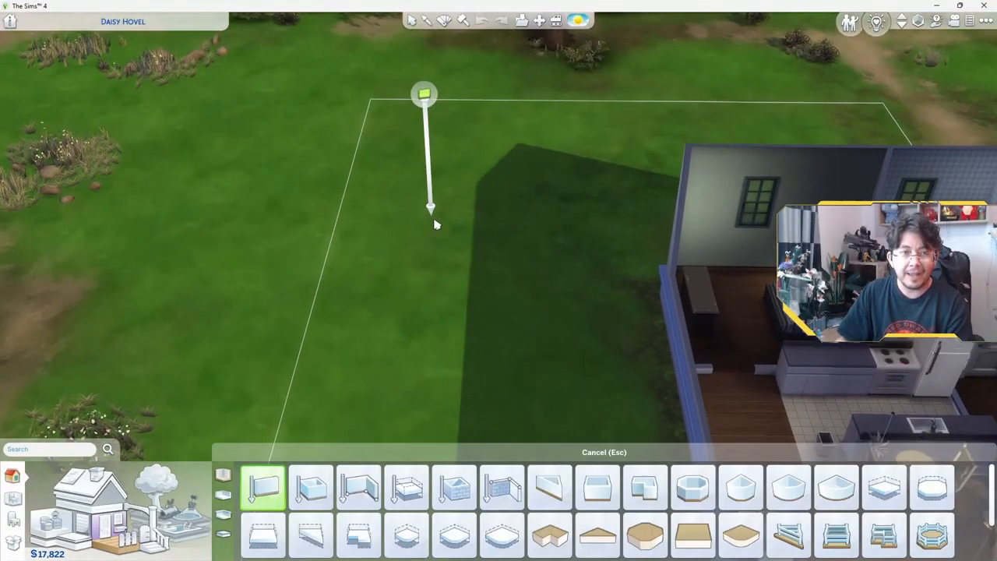
Step: Mark out the small rectangular room on the grass, then raise its walls and add a gable roof
click(310, 487)
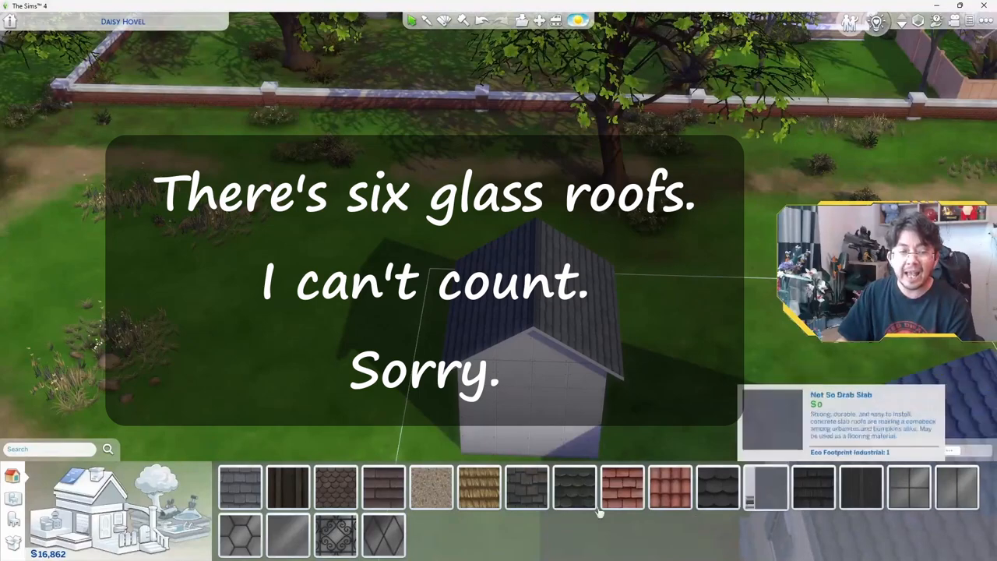
mouse_move(335, 533)
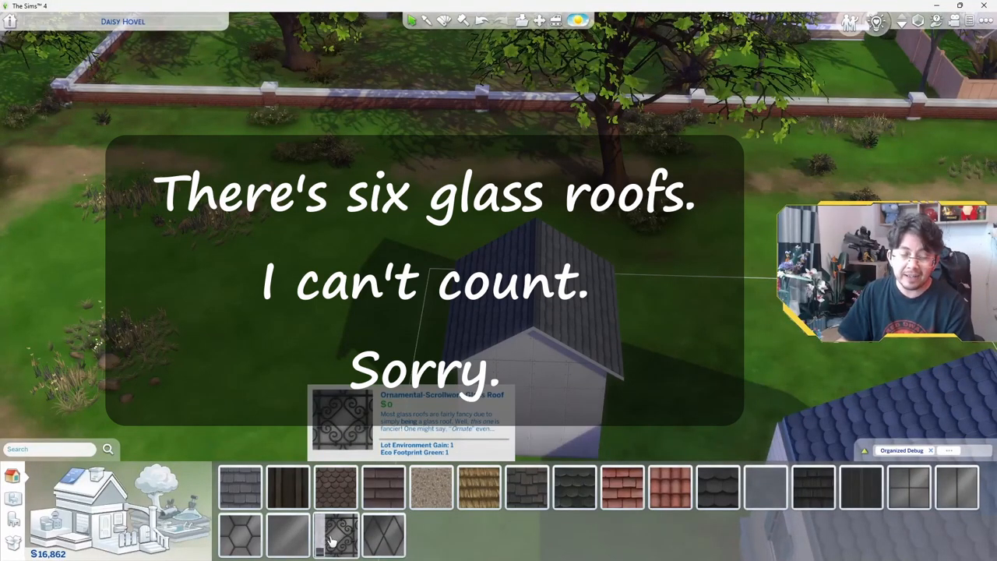
mouse_move(240, 535)
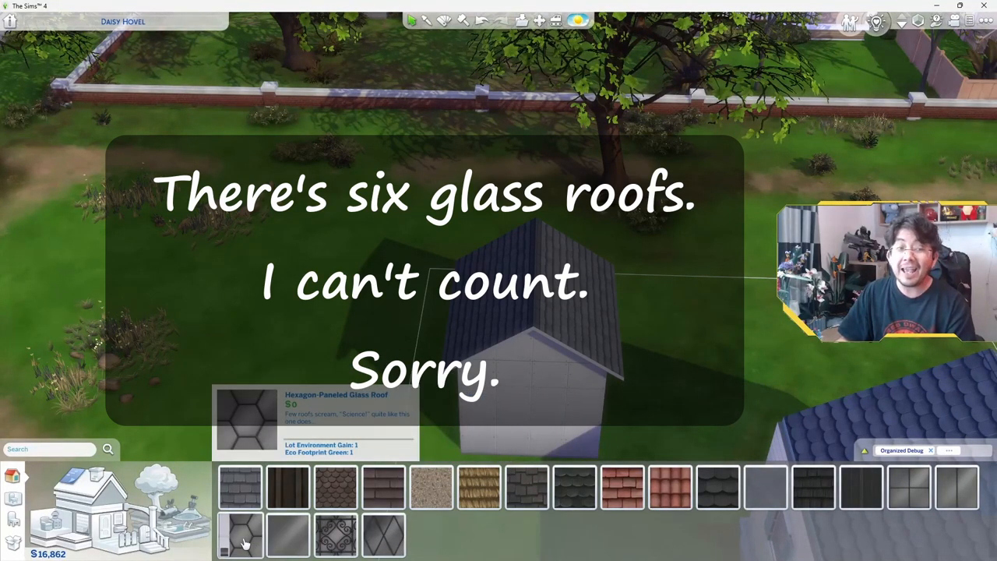
Step: Apply the Hexagon-Paneled Glass Roof pattern to the room's gable roof
click(240, 534)
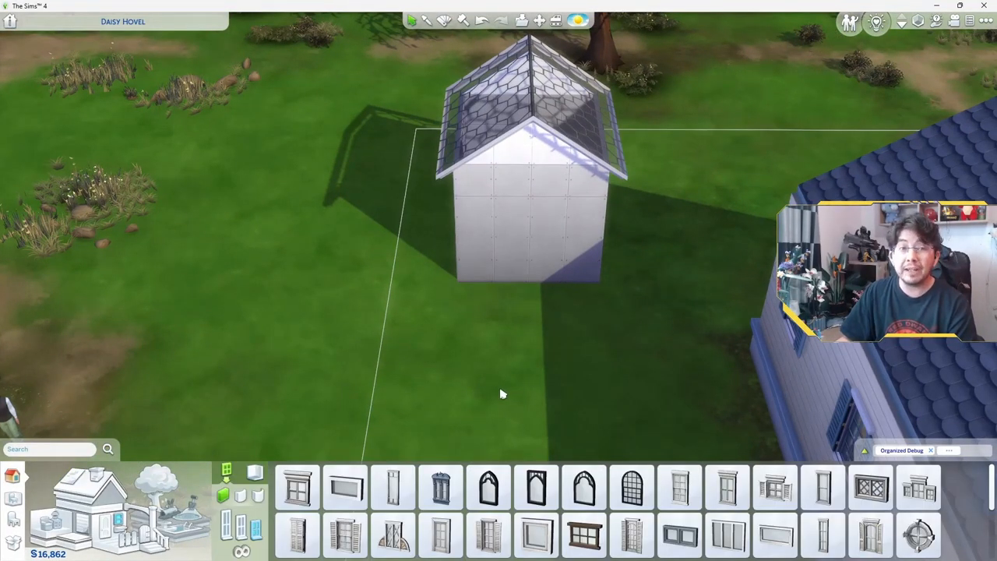
mouse_move(527, 348)
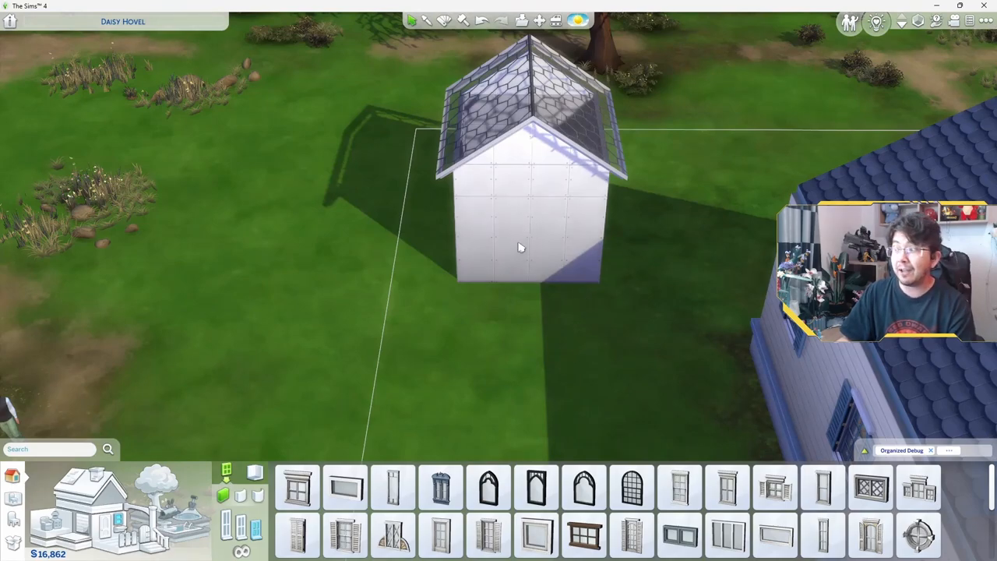
mouse_move(540, 197)
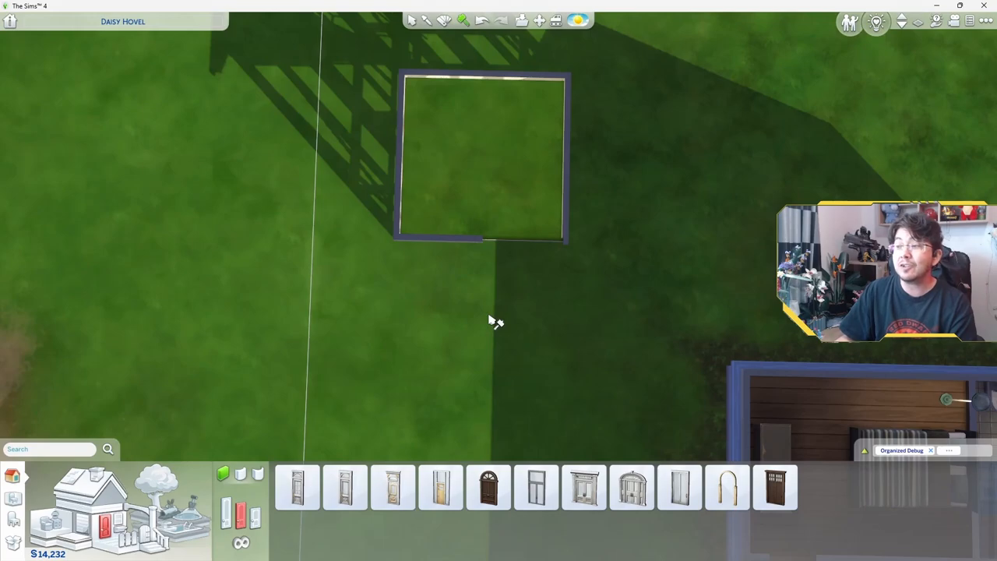
mouse_move(485, 331)
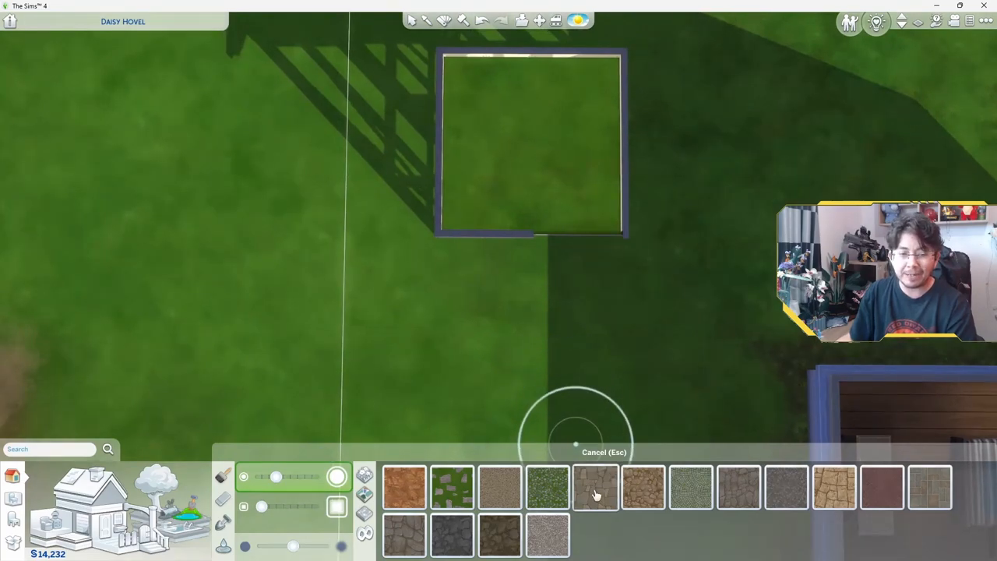
Step: Paint the room's floor with the pale flagstone tile pattern
click(595, 487)
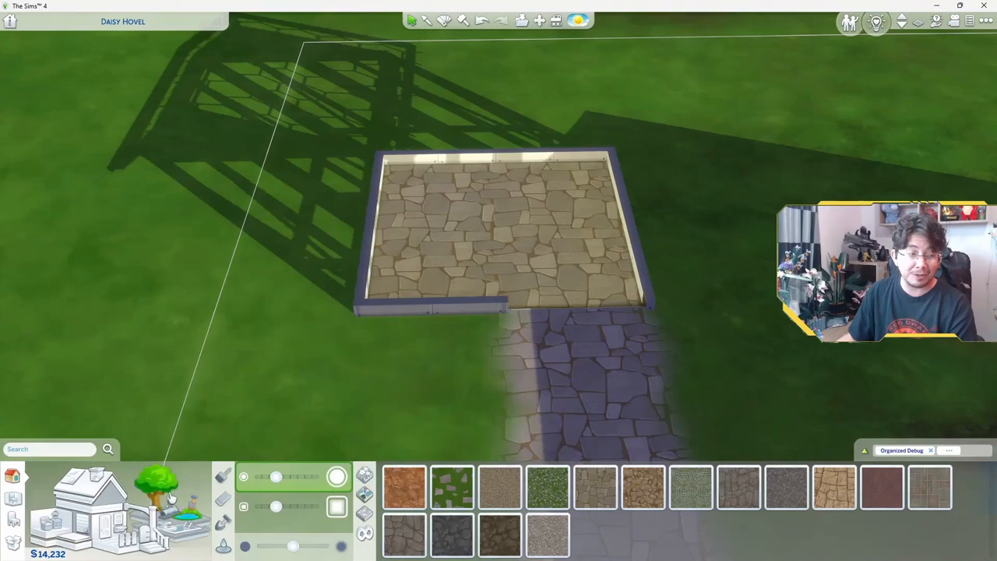
Step: Search 'plan' and place four pale green planter pots and a white bench
text(planter)
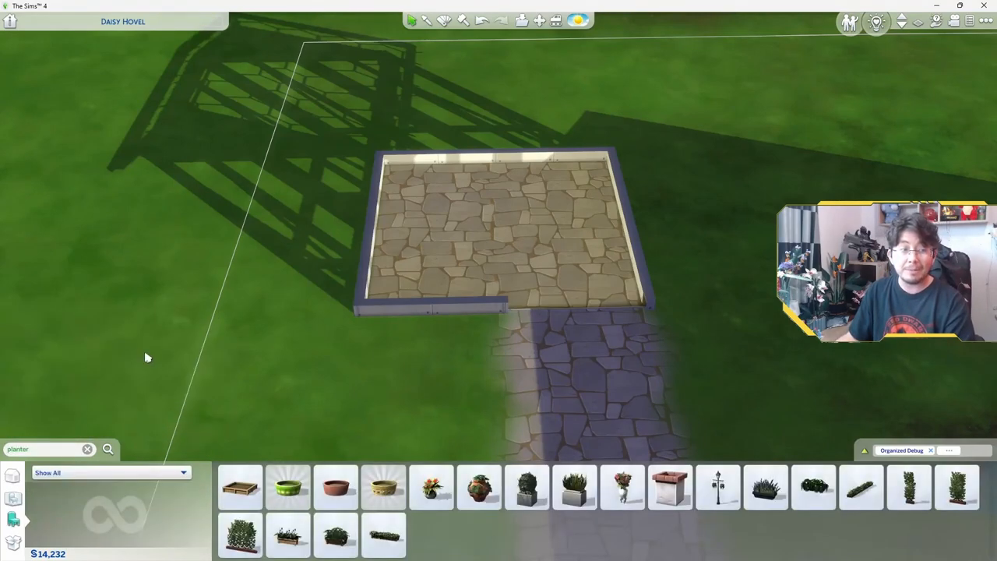
mouse_move(580, 538)
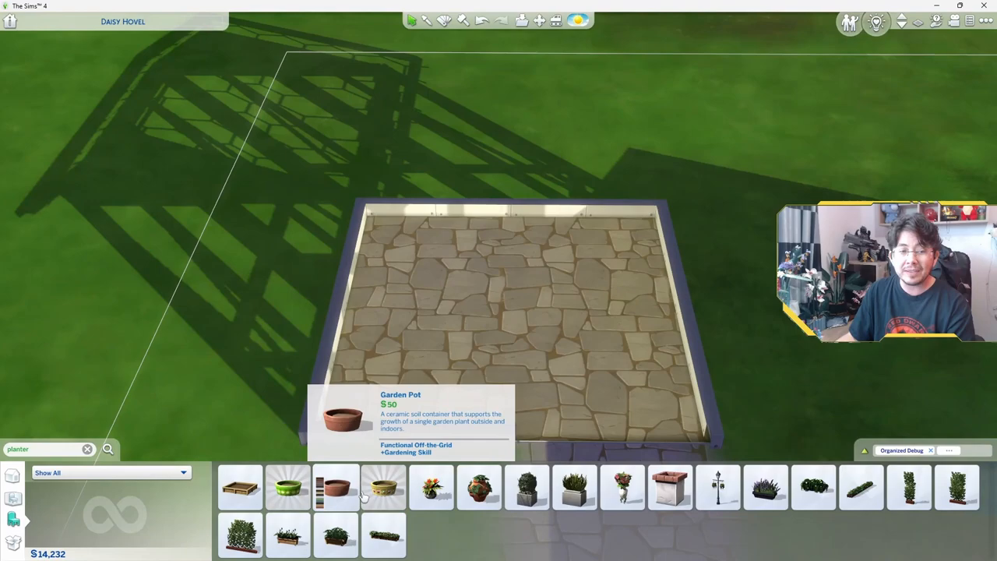
click(336, 486)
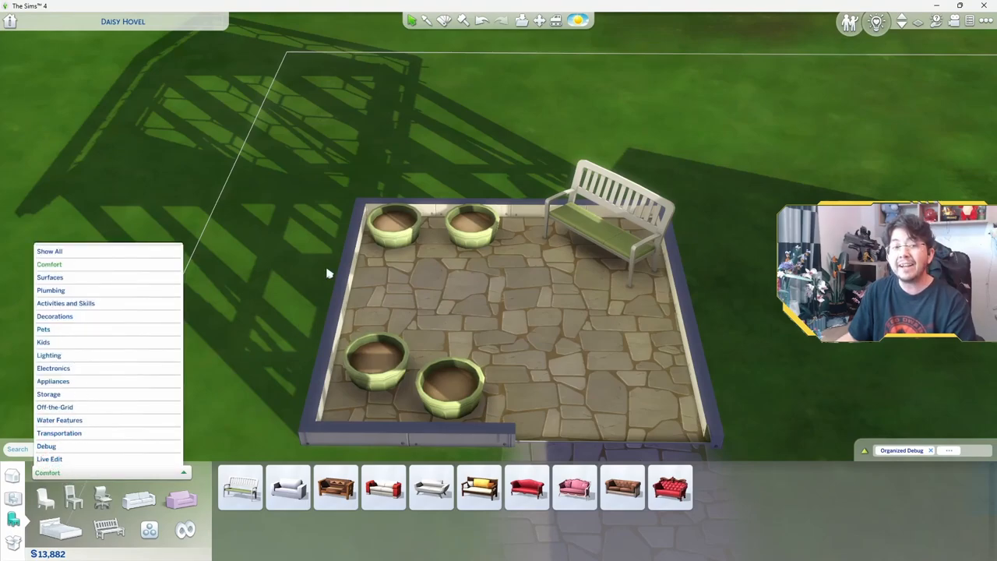
Step: Place a small round table from Surfaces beside the bench
click(49, 277)
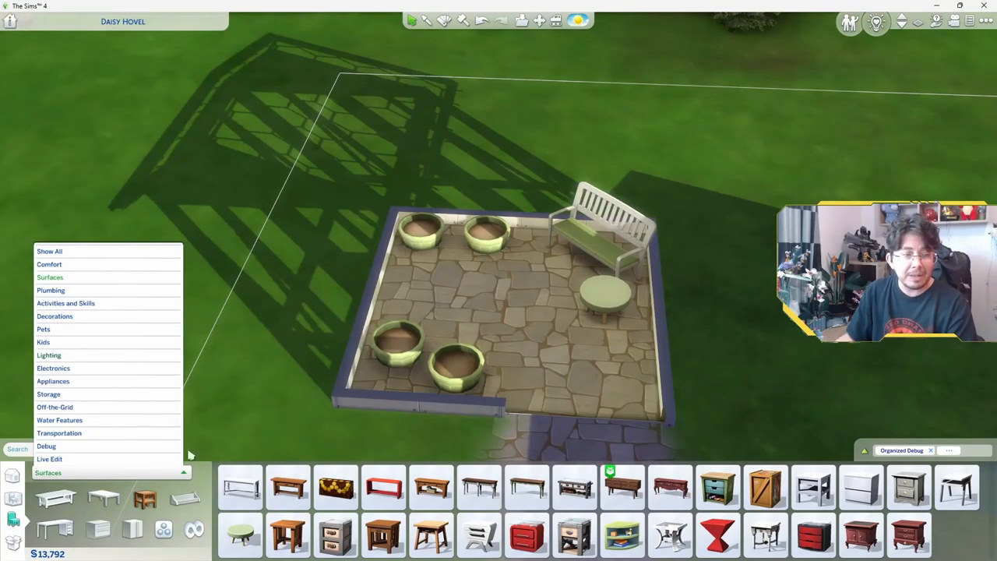
Step: Mount The Chimera wall lights on the greenhouse, then list Storage furniture
click(48, 354)
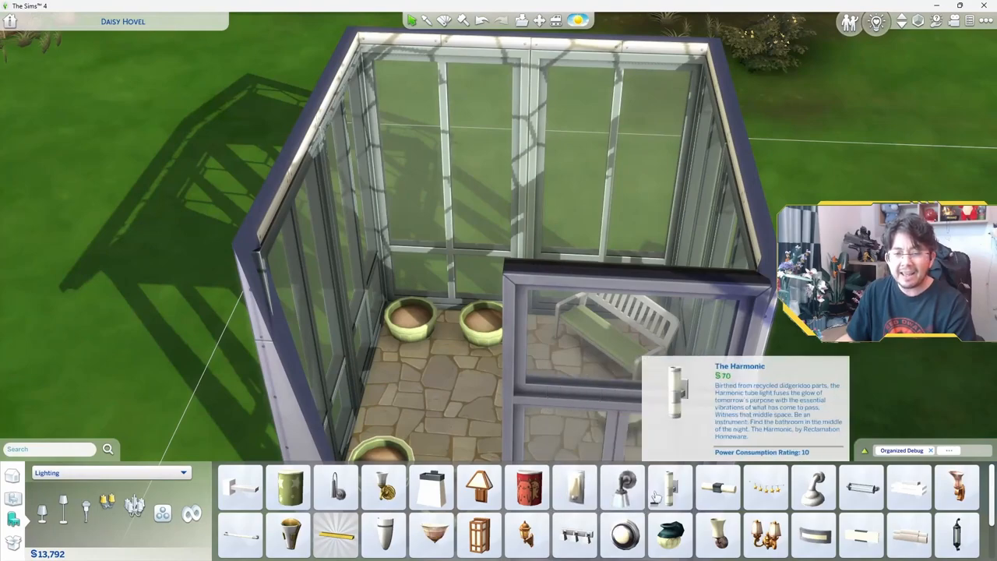
mouse_move(574, 486)
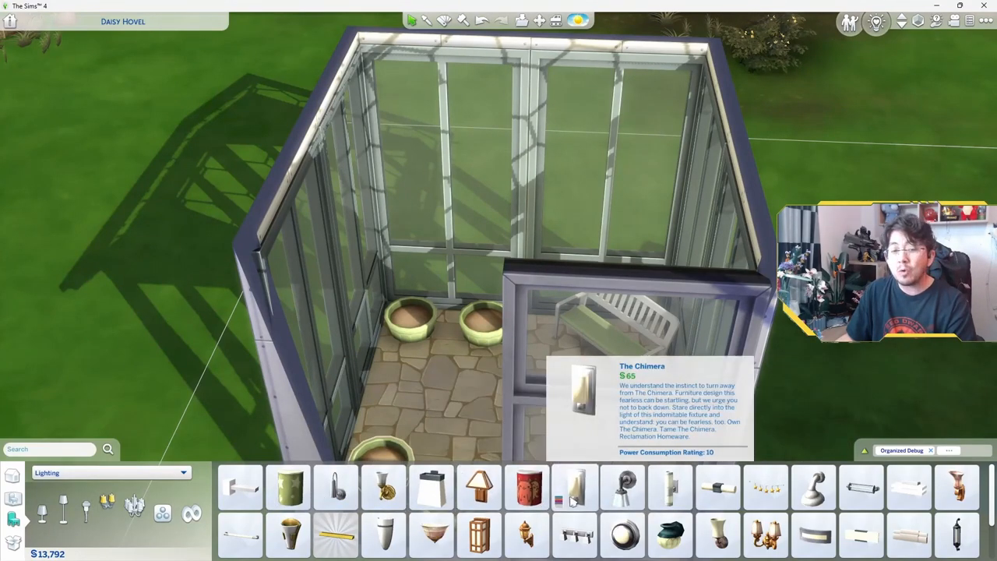
click(765, 487)
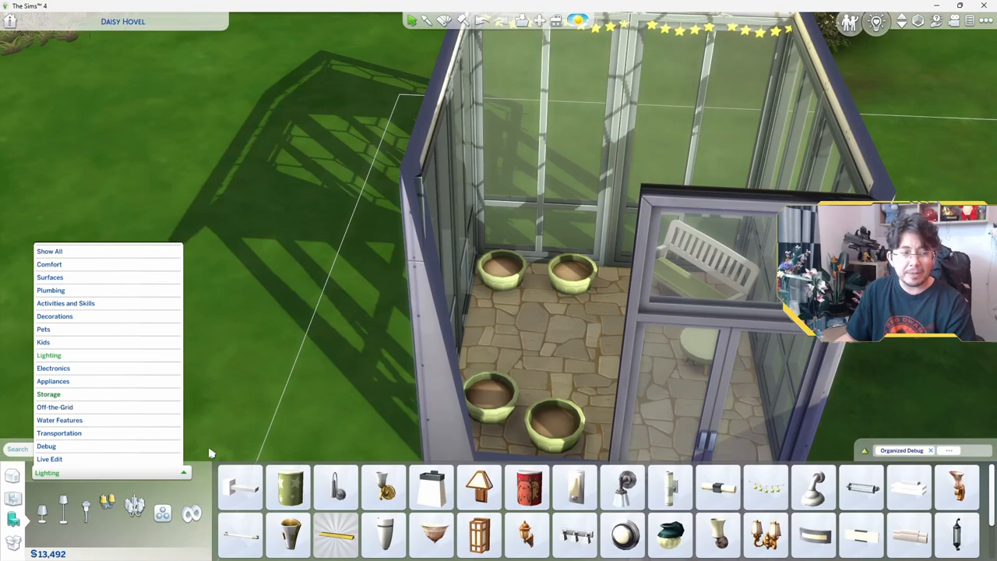
click(48, 393)
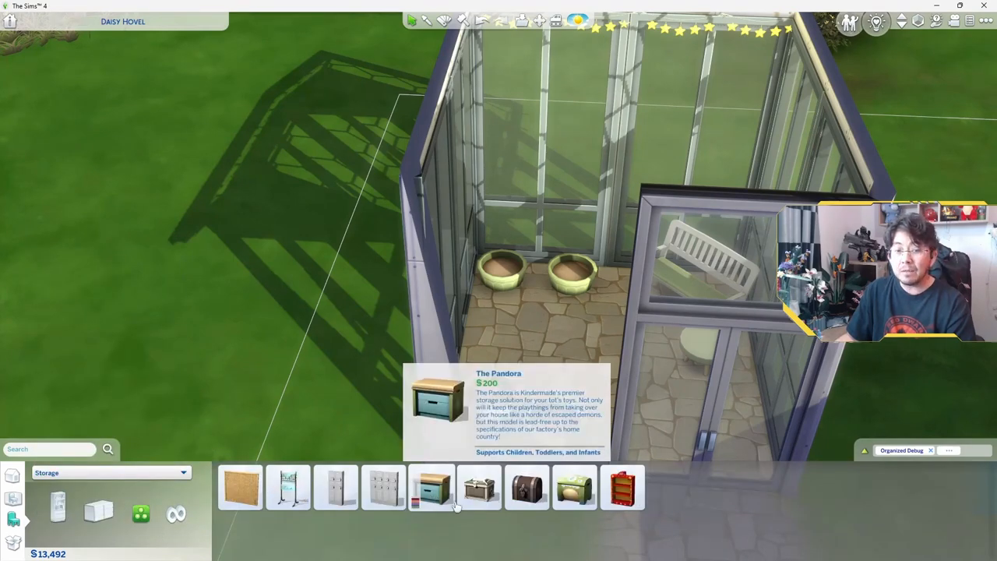